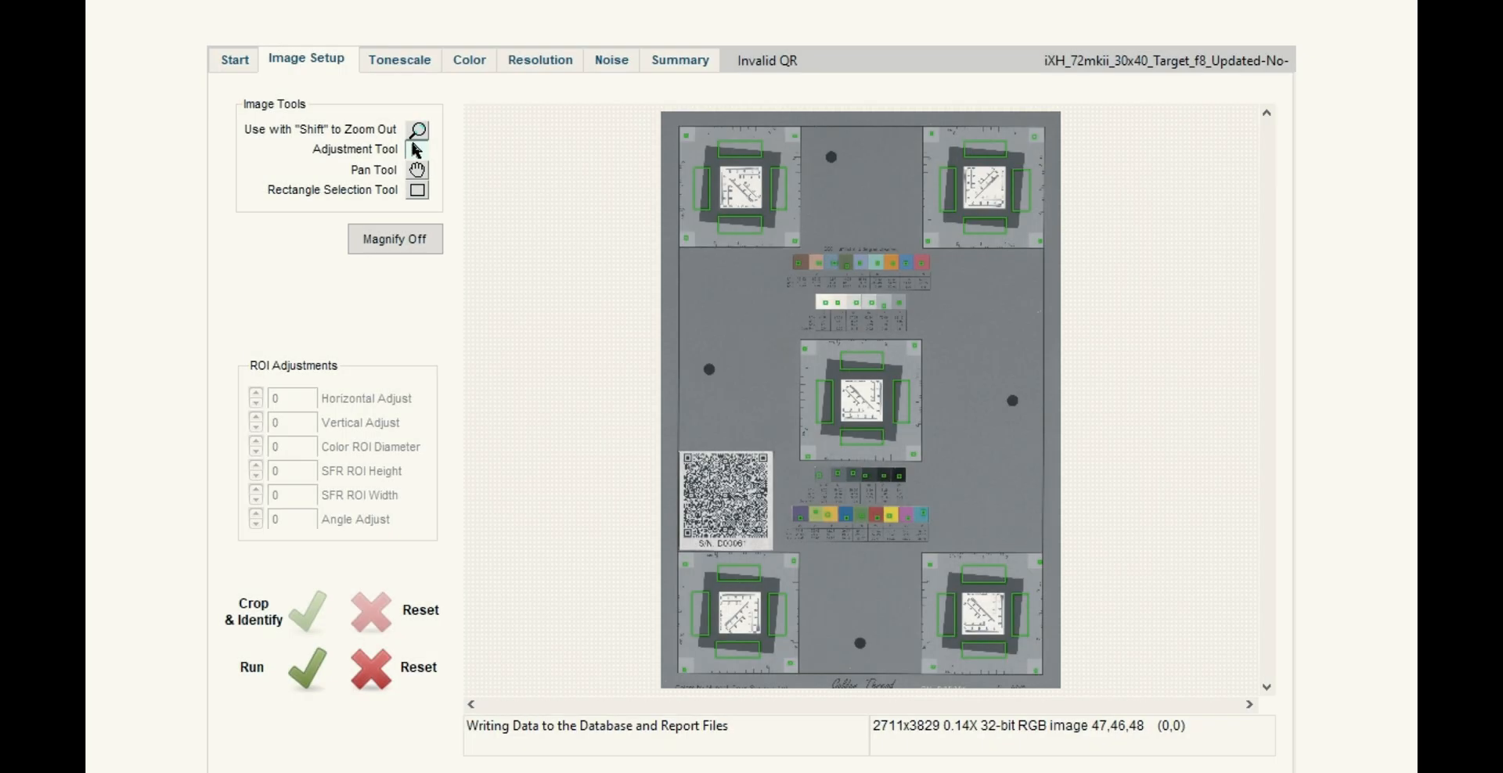
# - Review Golden Thread's Delta E color results, then the luminance SFR resolution curves
pyautogui.click(468, 59)
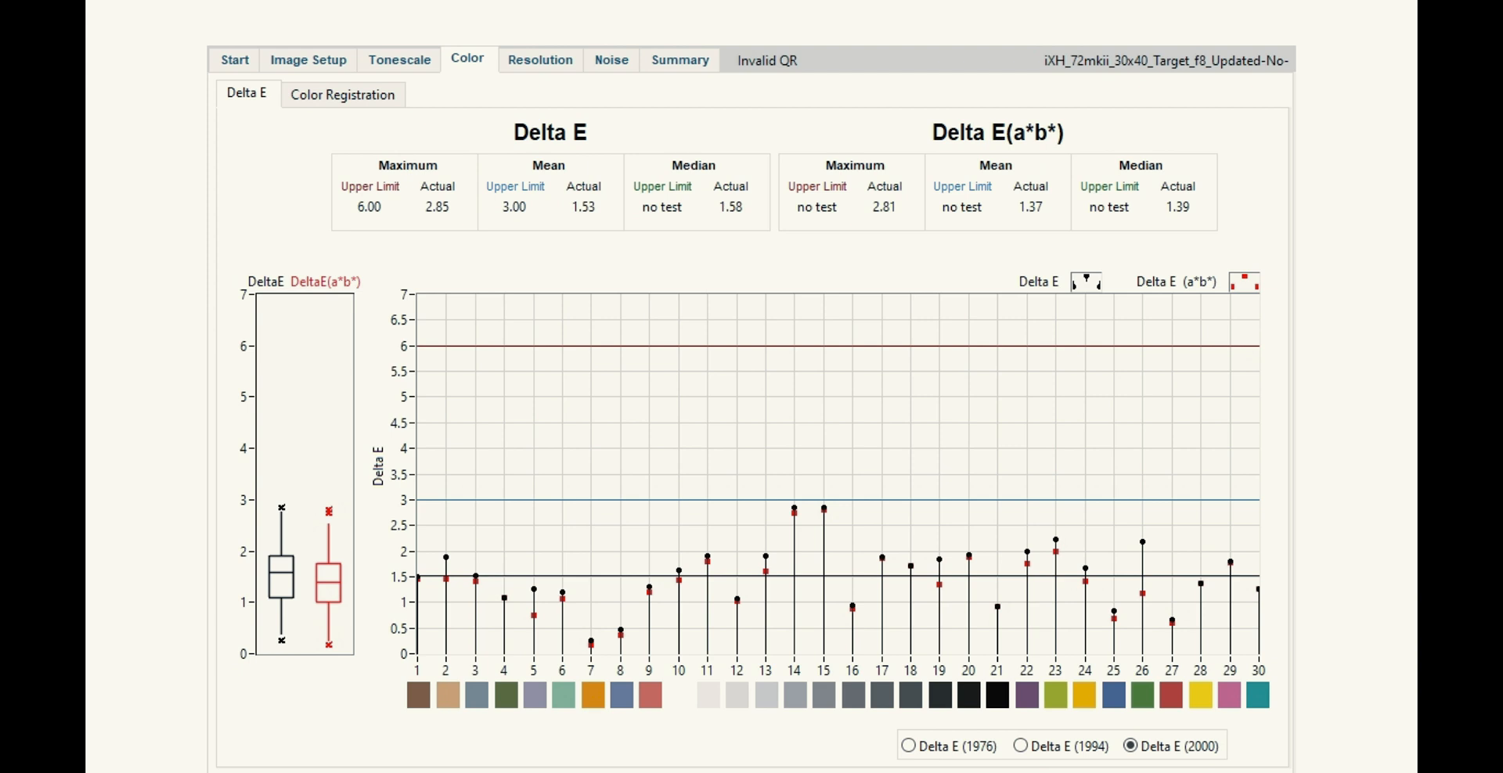
pyautogui.click(538, 60)
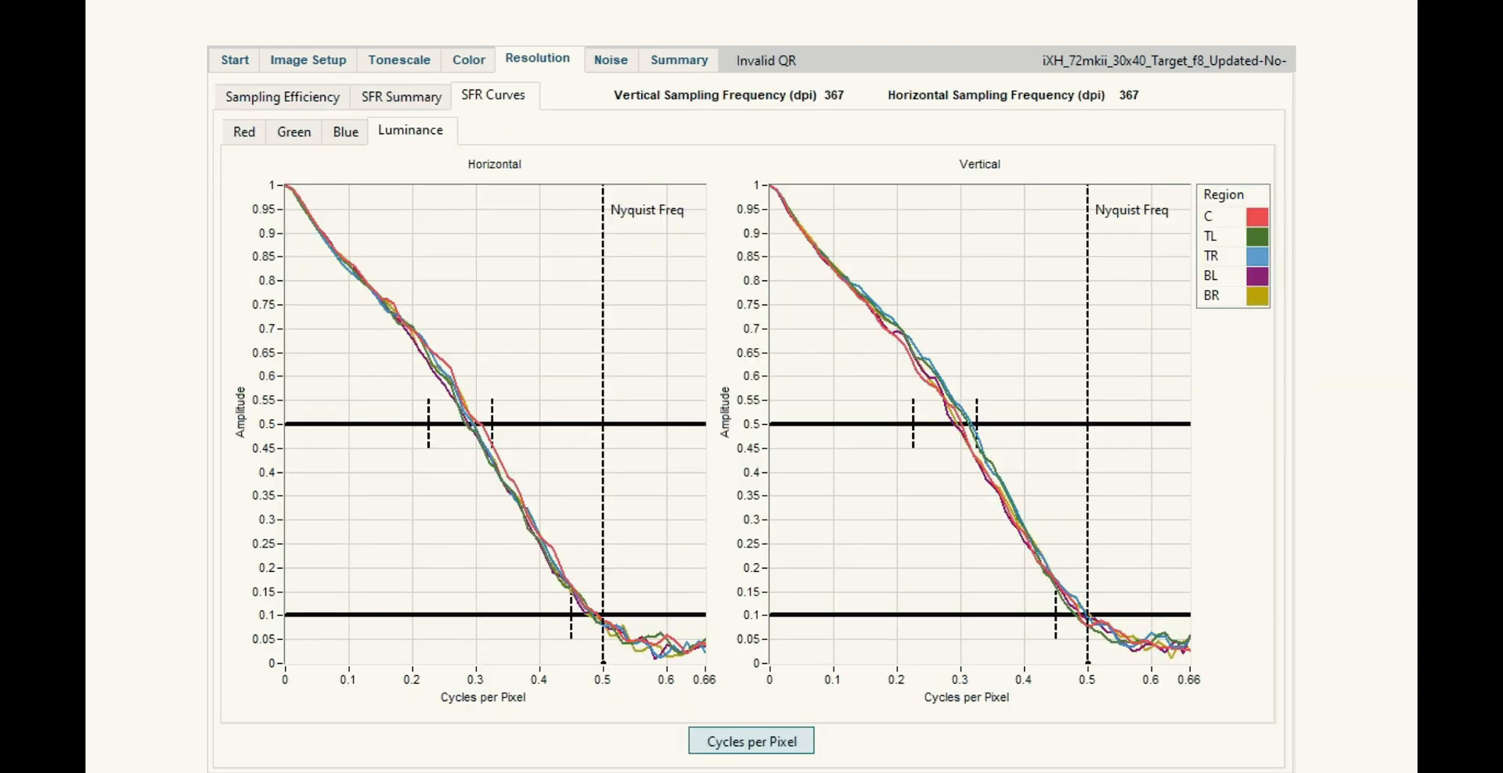
pyautogui.click(281, 95)
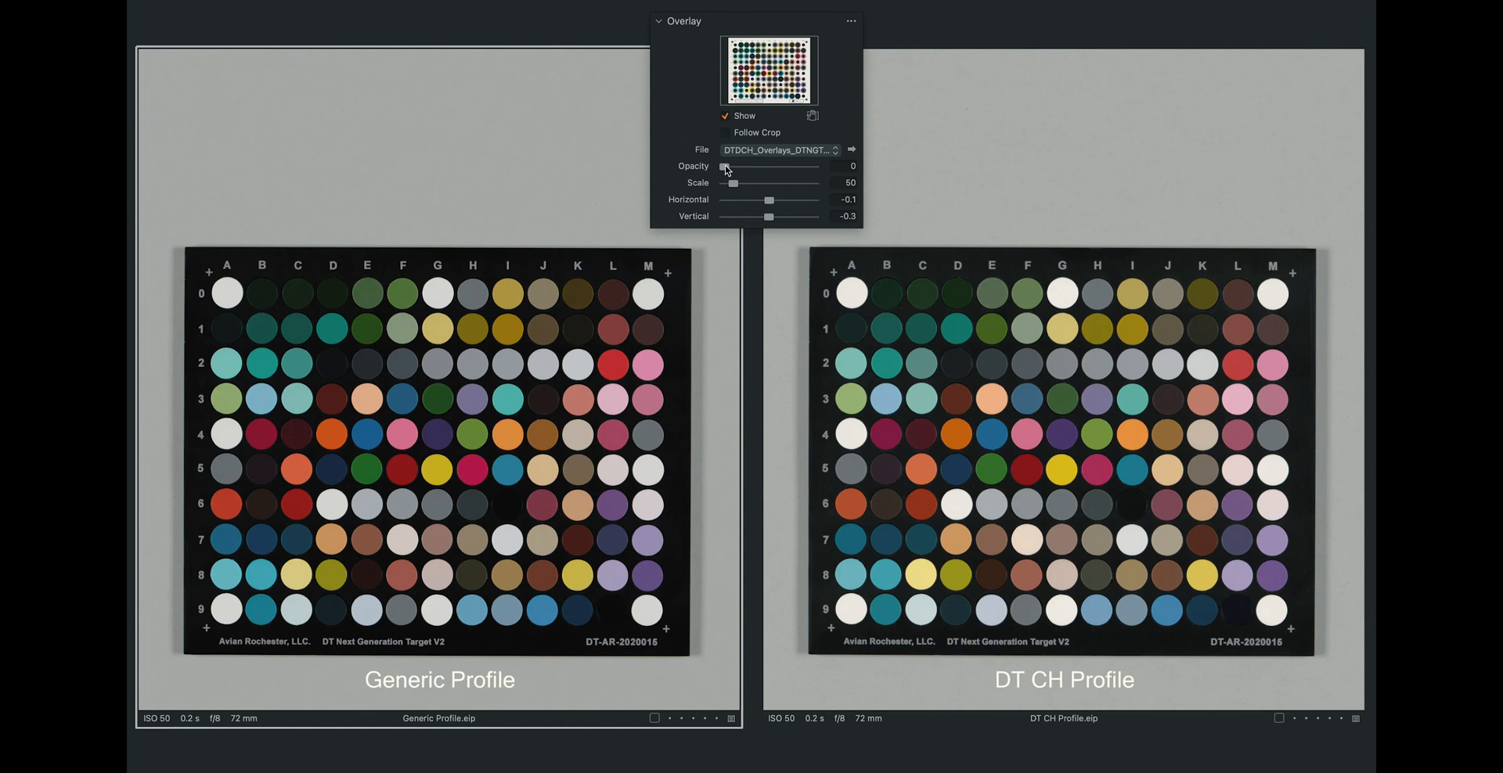
# - Raise the Overlay tool's Opacity to about 38 over both profile images
pyautogui.moveTo(727, 165); pyautogui.dragTo(760, 165)
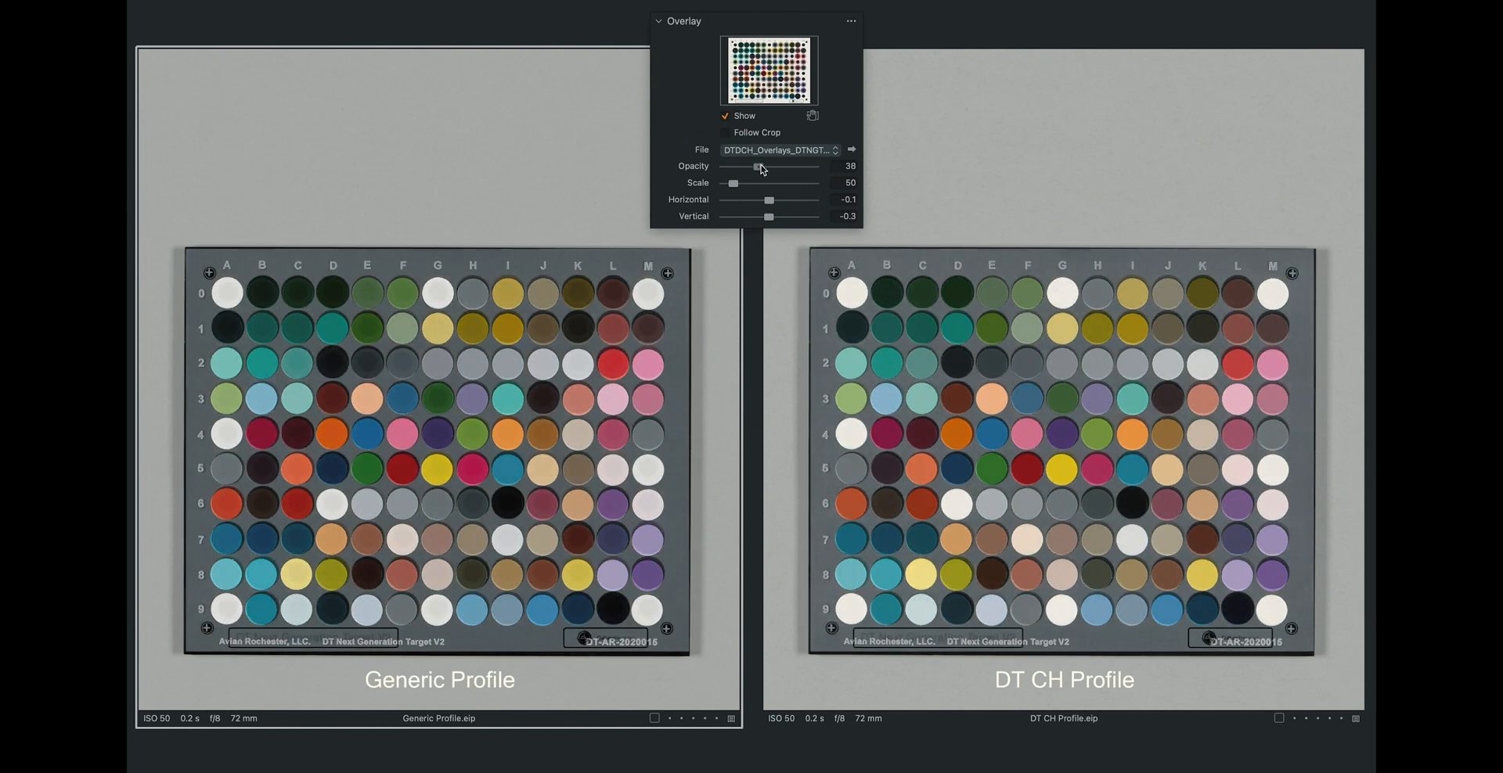
pyautogui.moveTo(760, 166); pyautogui.dragTo(817, 166)
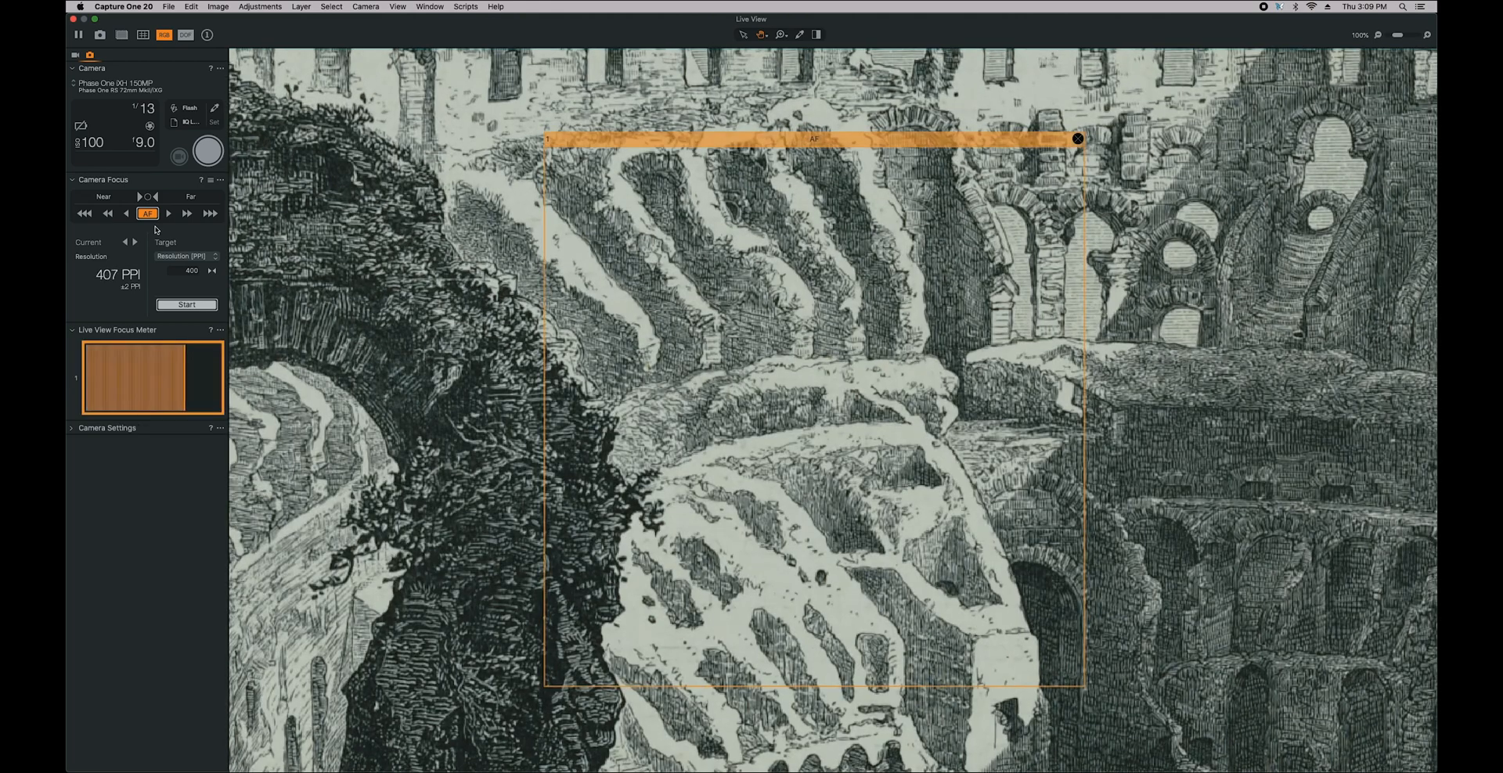
# - Autofocus the camera on the Colosseum etching, watching the Focus Meter
pyautogui.click(187, 303)
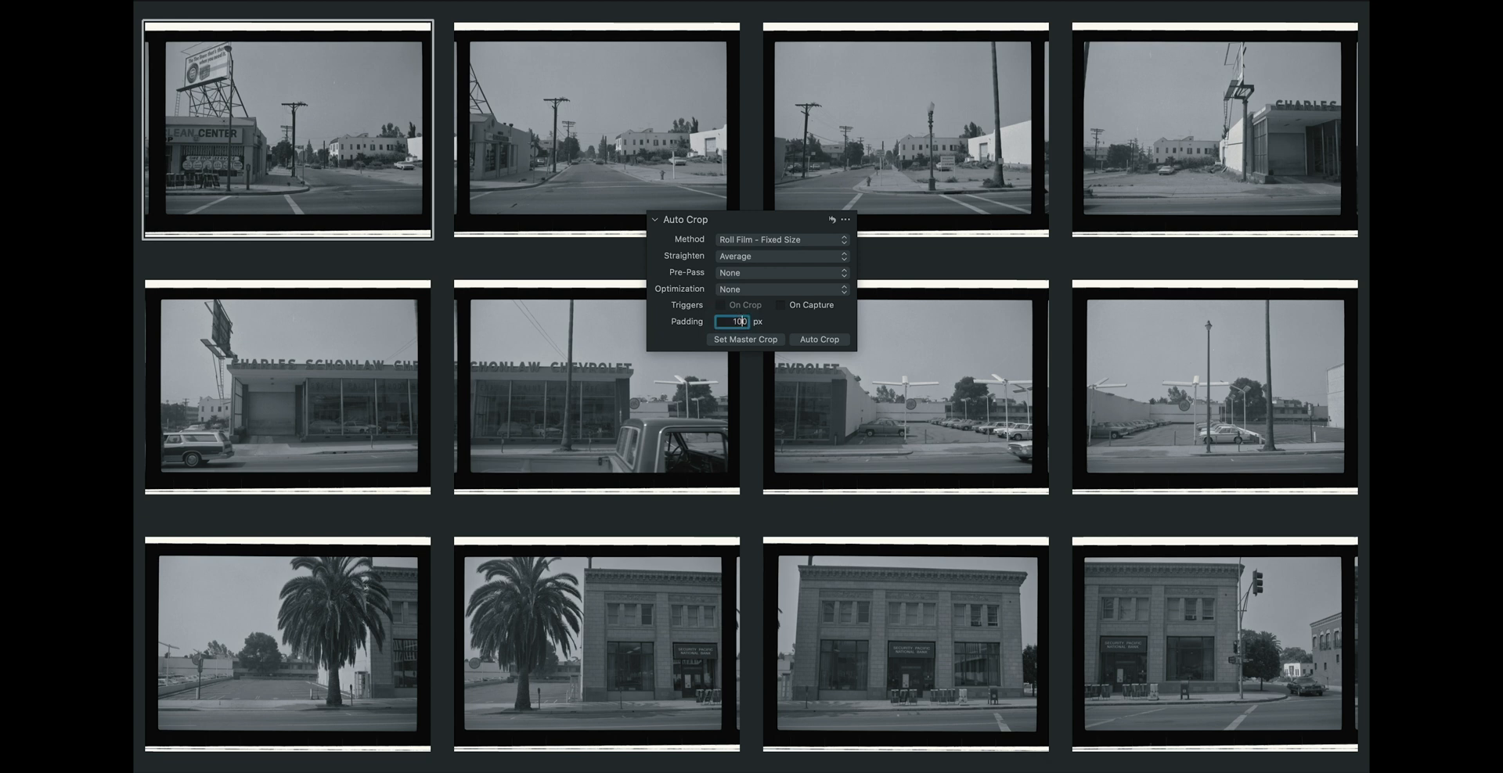
# - Set the roll-film Auto Crop padding, then start moving the camera to reach 900 PPI
pyautogui.click(820, 339)
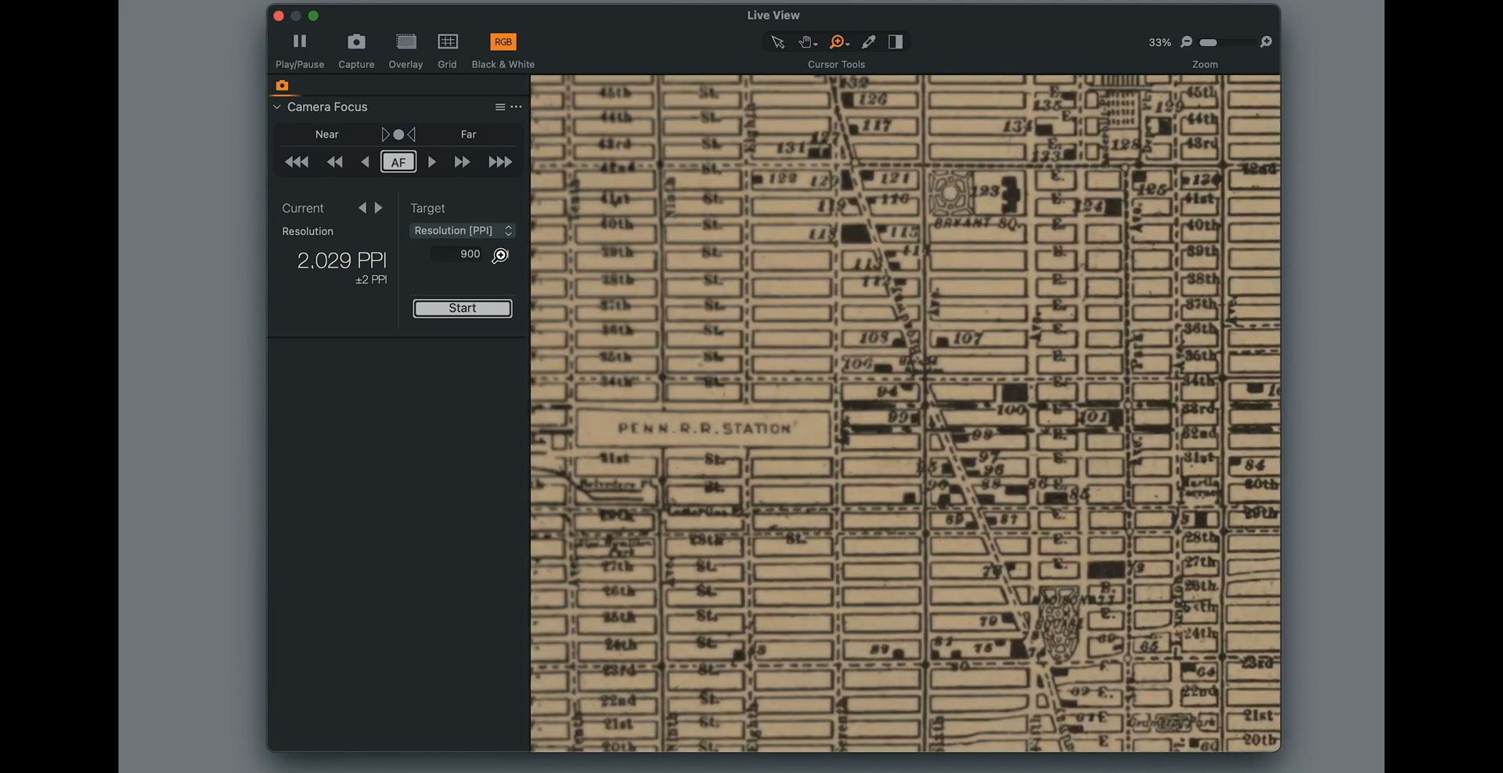
pyautogui.click(461, 307)
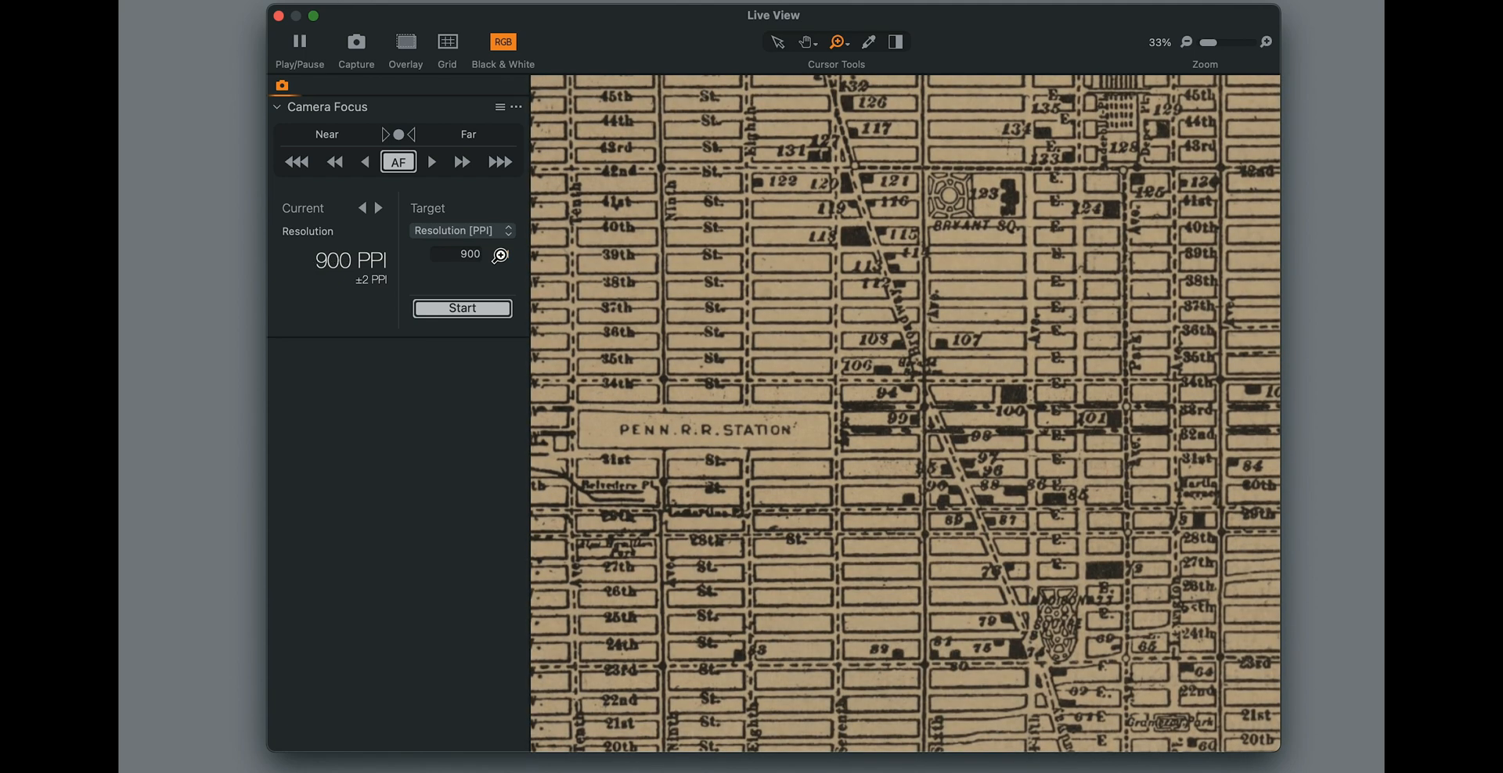